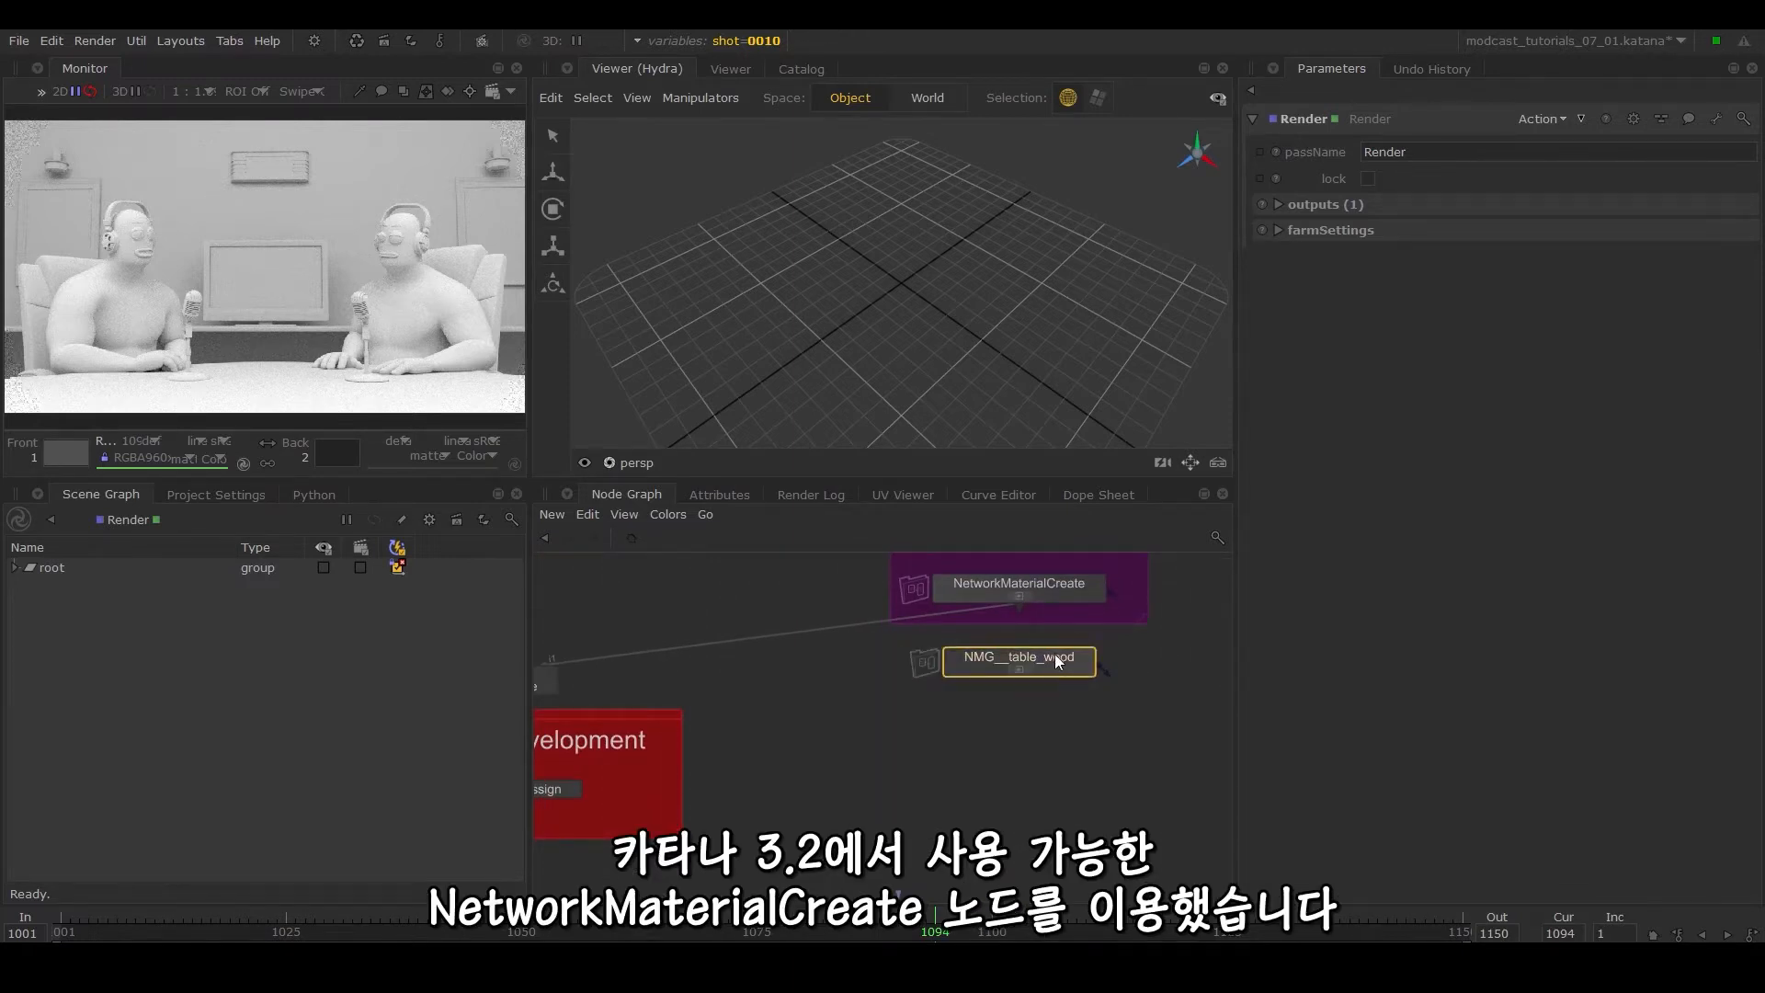
Scroll through the Katana User Guide's Creating Shading Networks page.
{"action": "double_click", "coordinate": [1017, 657]}
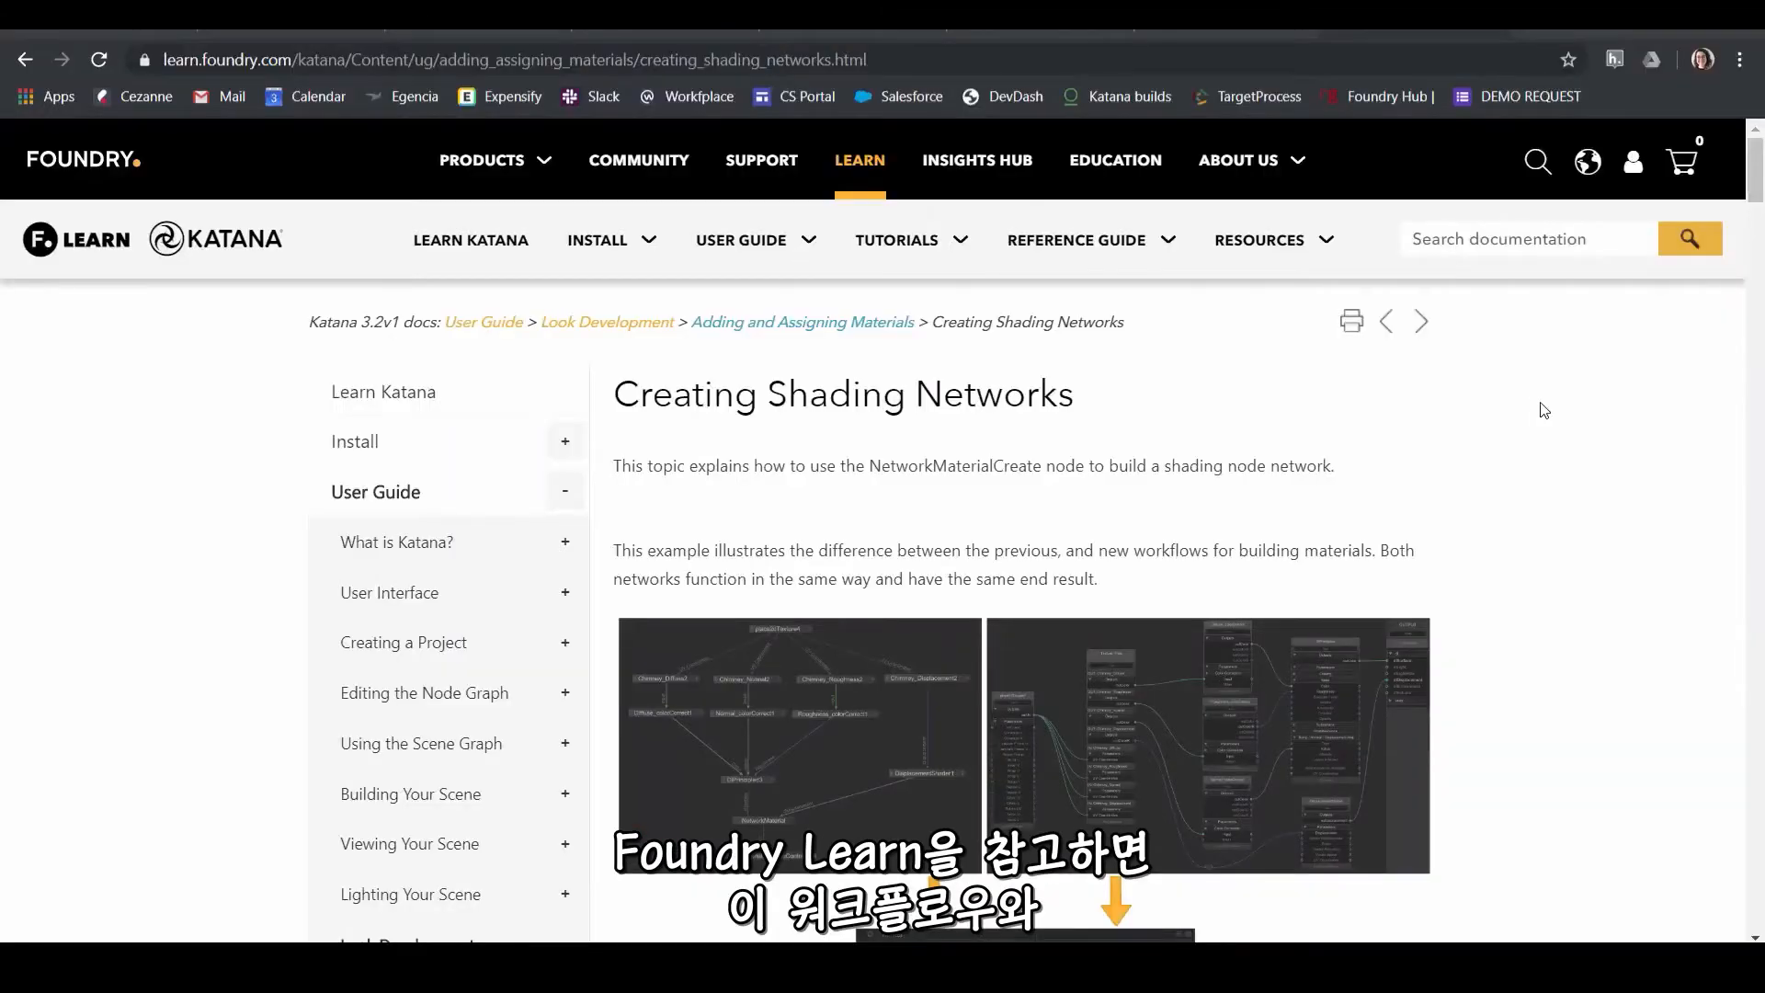
{"action": "scroll", "scroll_direction": "down", "scroll_amount": 3}
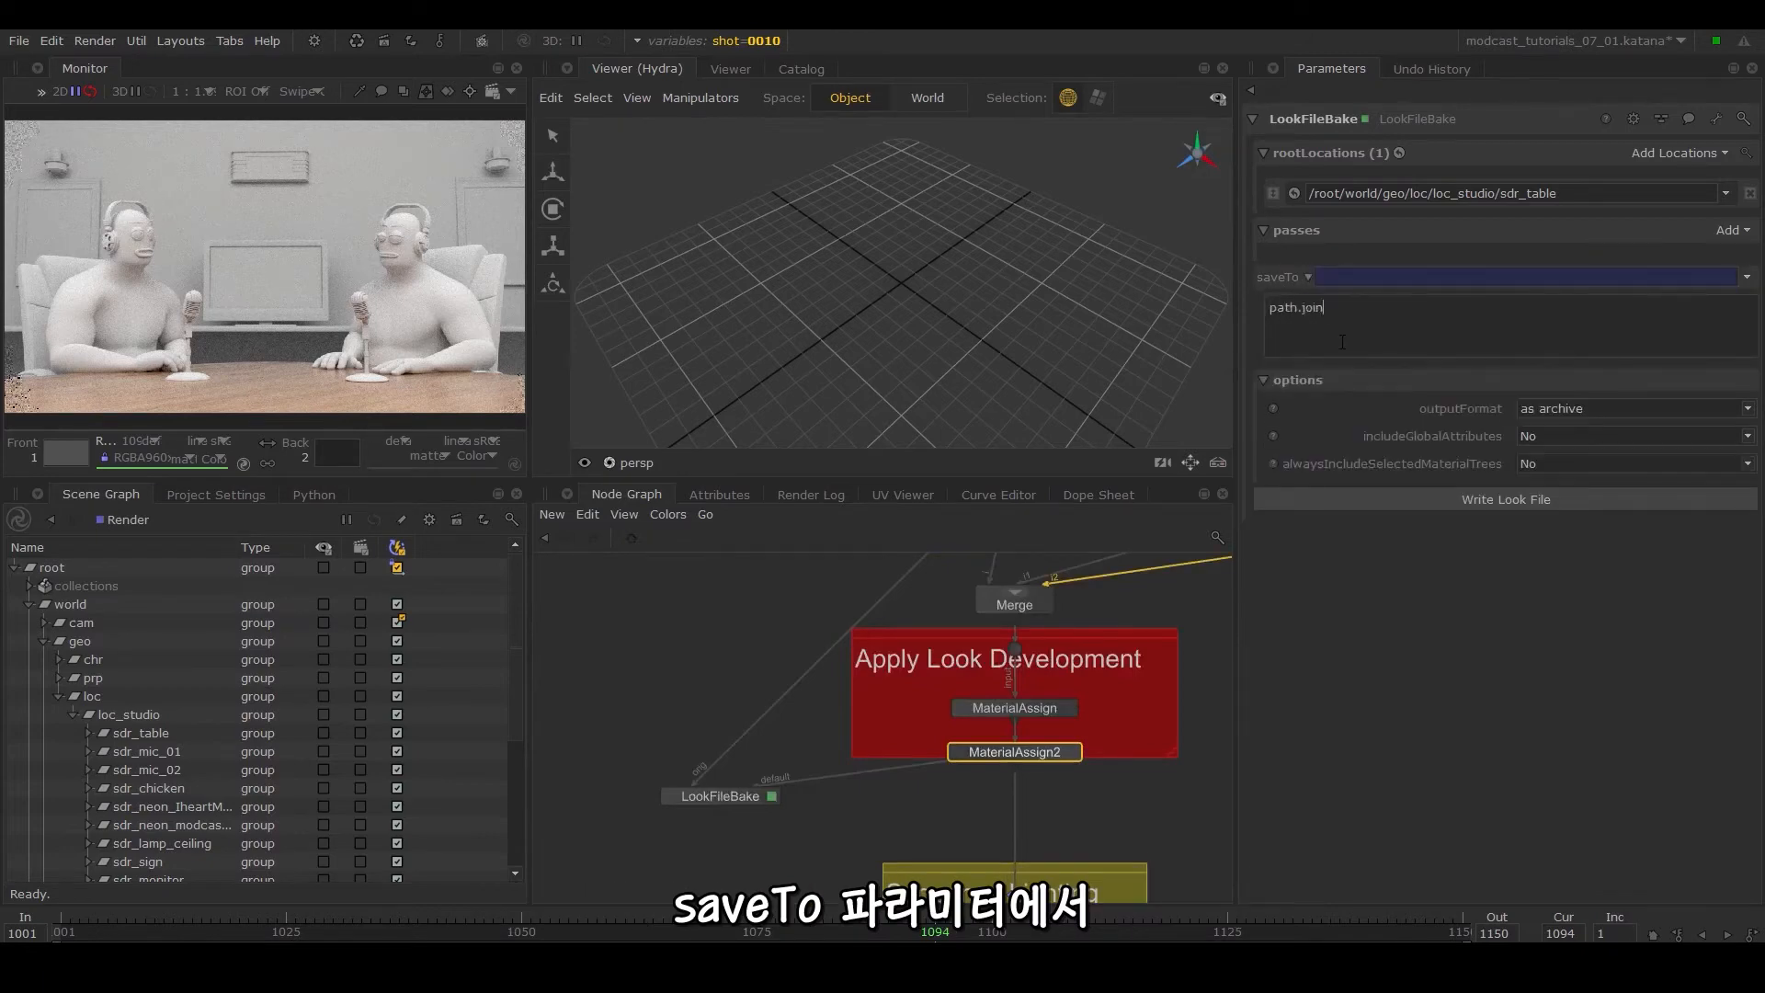
Set saveTo to path.join(project.dir, '..', 'assets', ...) and write LookFileBake_table_01.klf.
{"action": "type", "text": "(project.dir, )"}
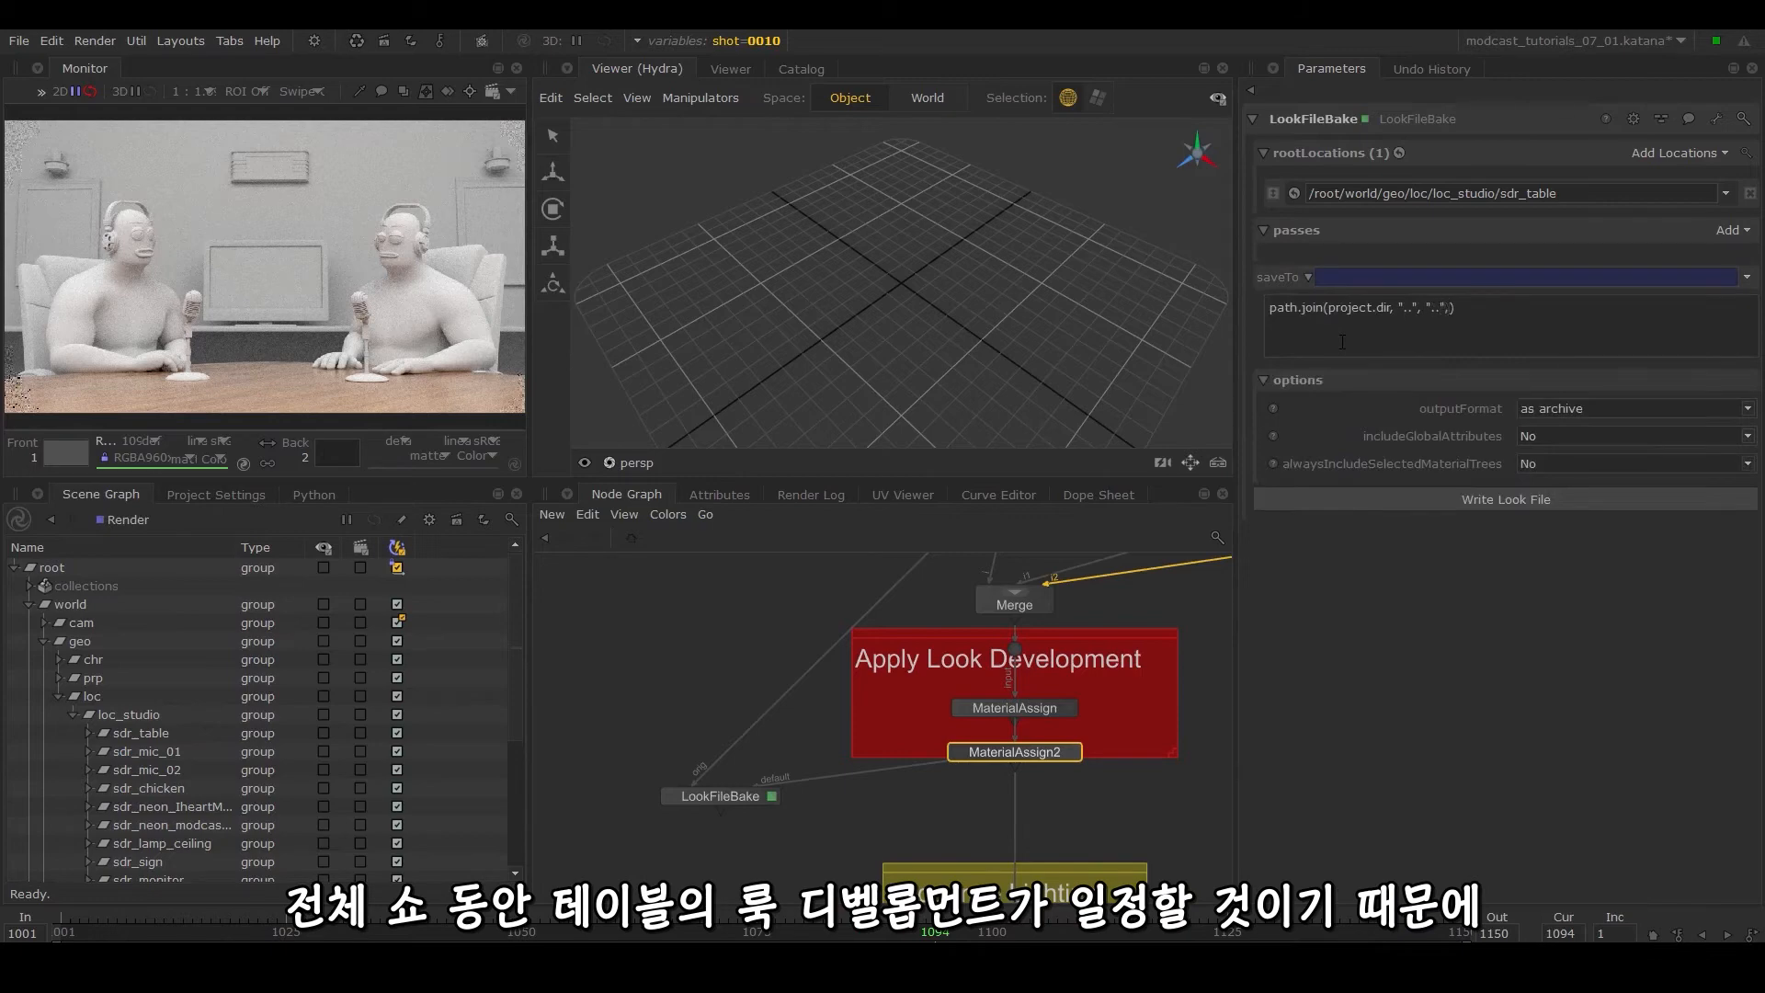
{"action": "type", "text": "\"..\", \"..\","}
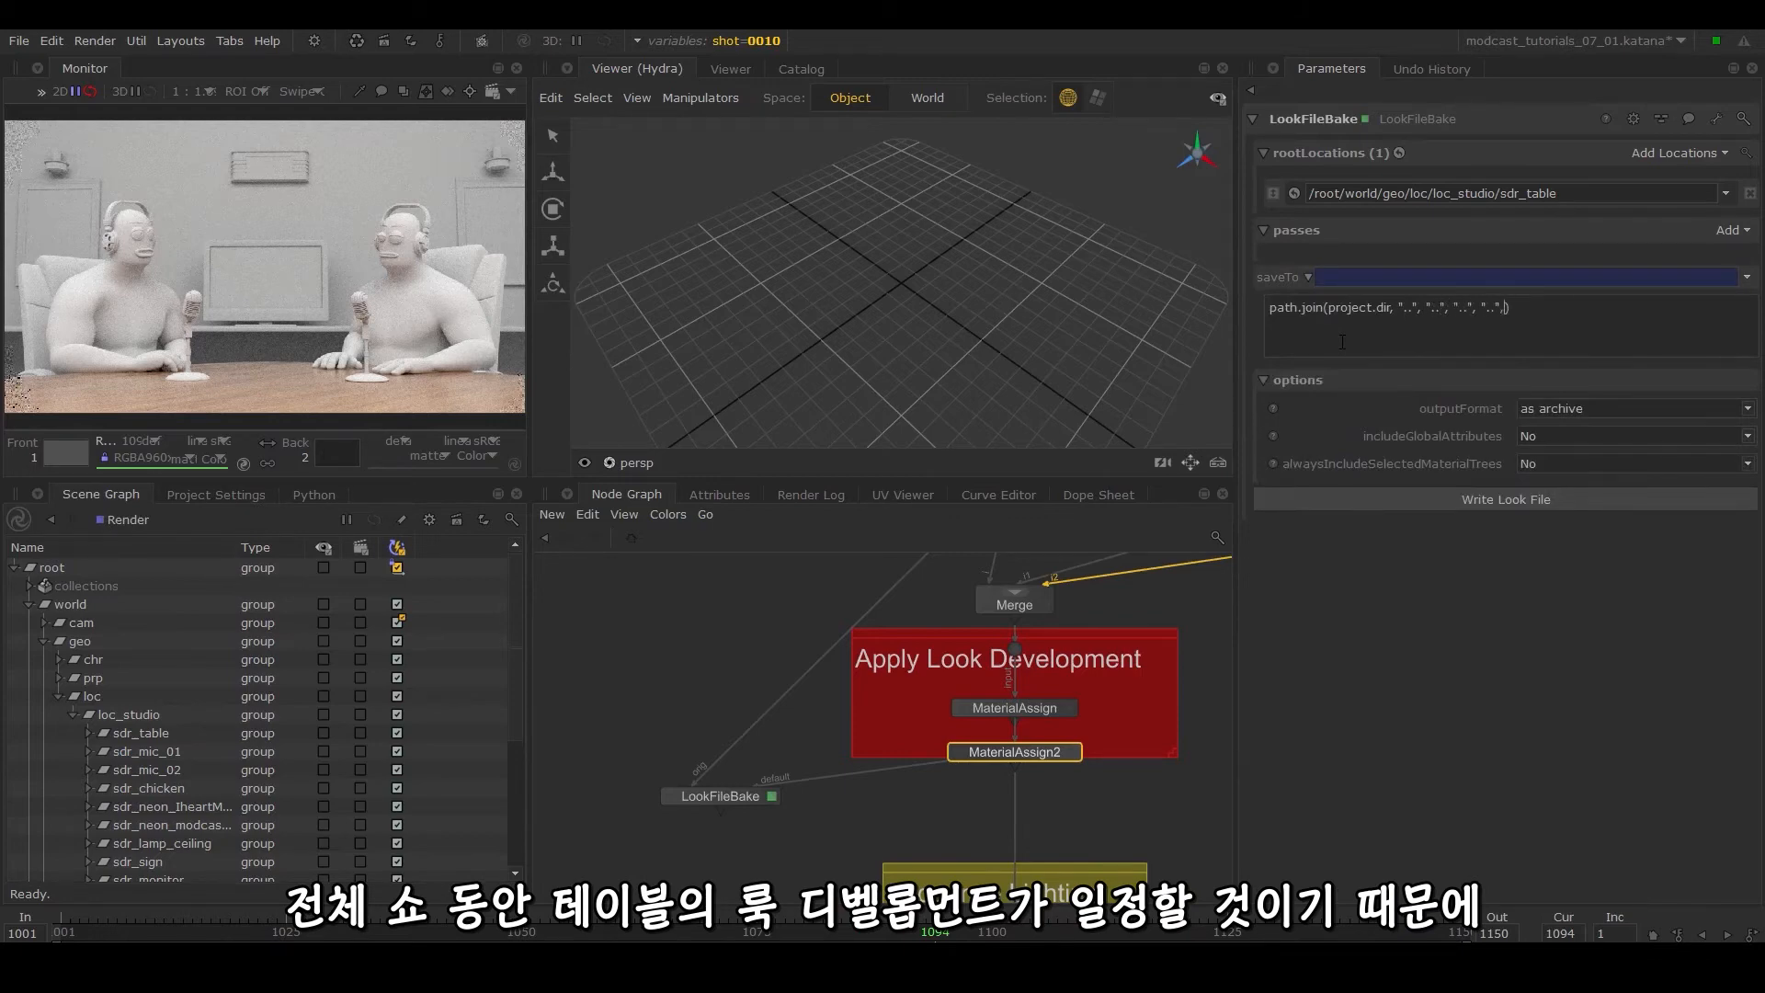
{"action": "type", "text": "\"assets\", \"loc\", \"sdr_table\", \"klf\", \"LookFileBake_table_01.klf"}
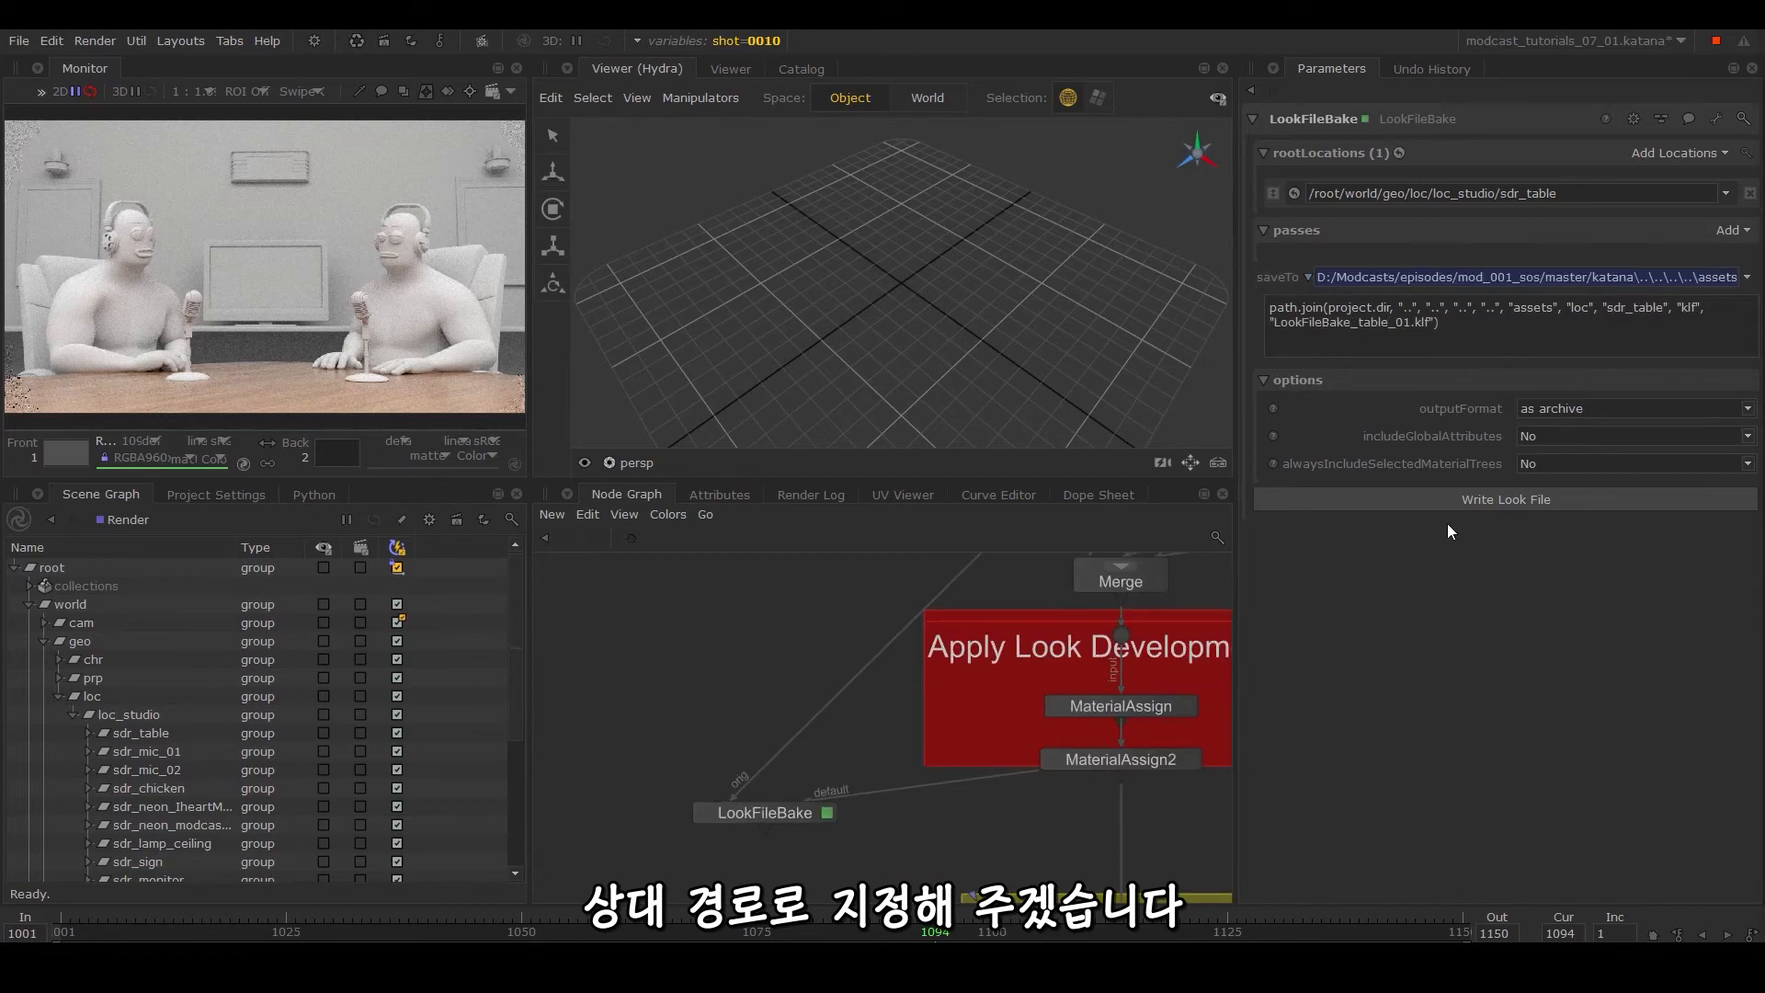
{"action": "left_click", "coordinate": [1504, 498]}
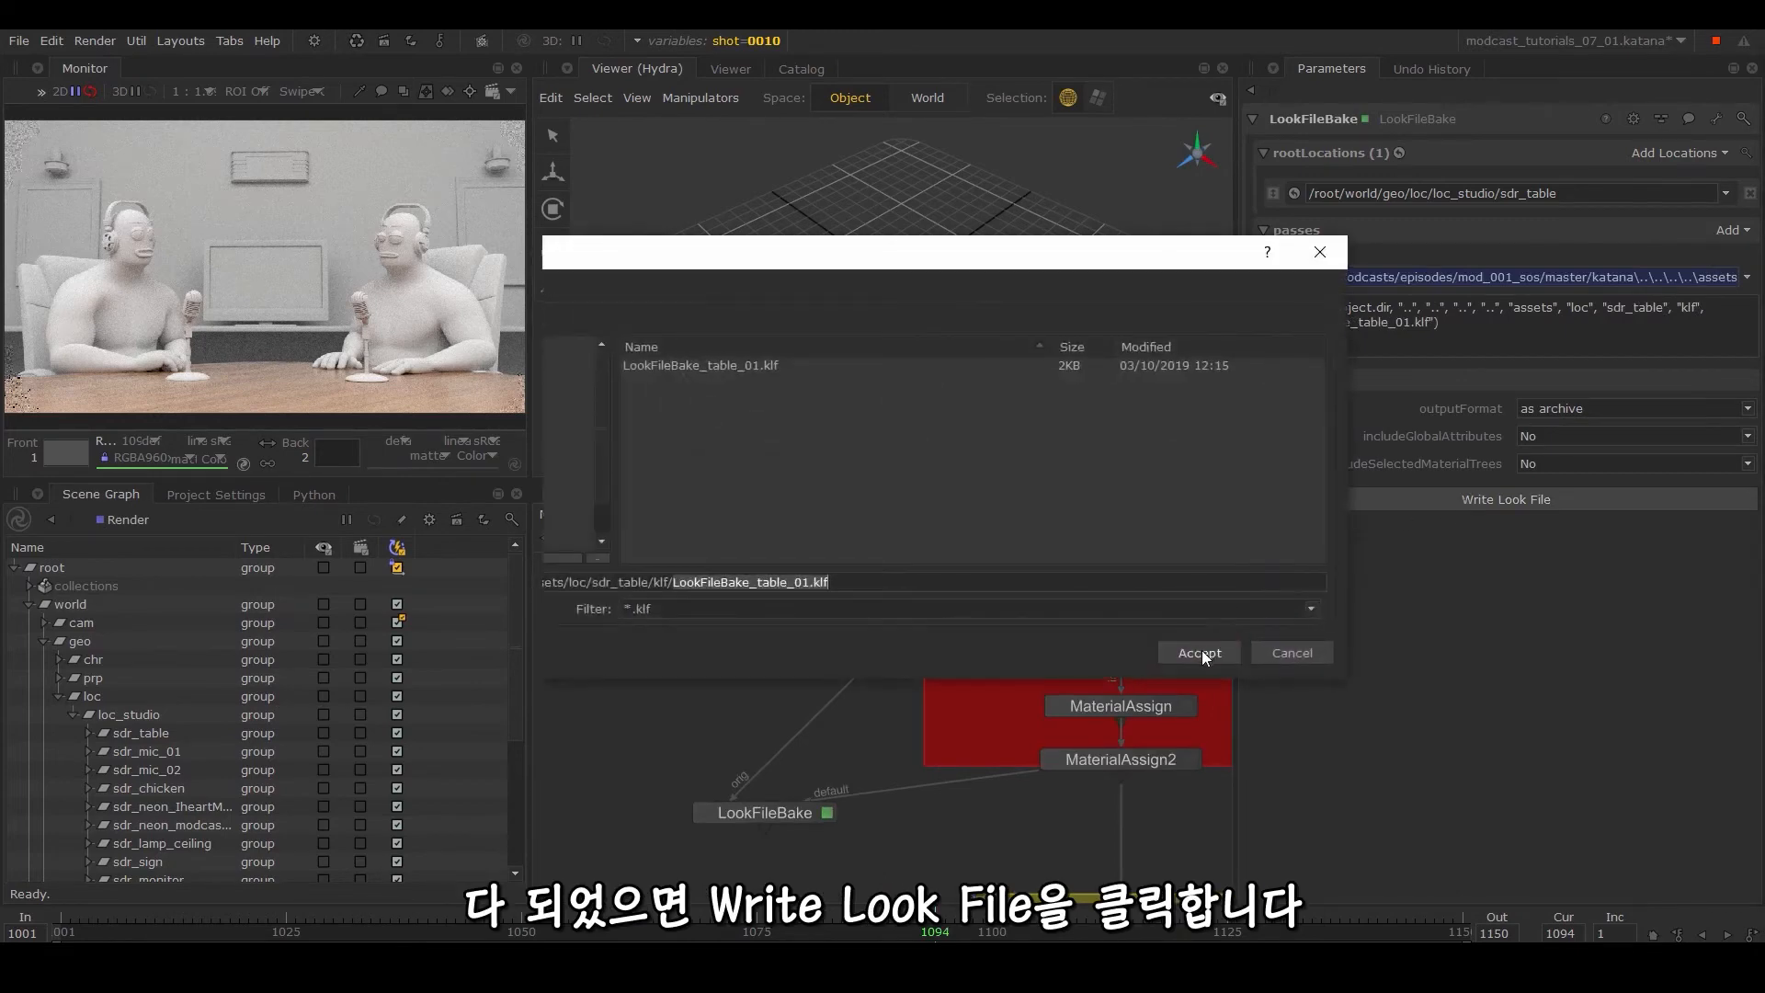
{"action": "left_click", "coordinate": [1198, 652]}
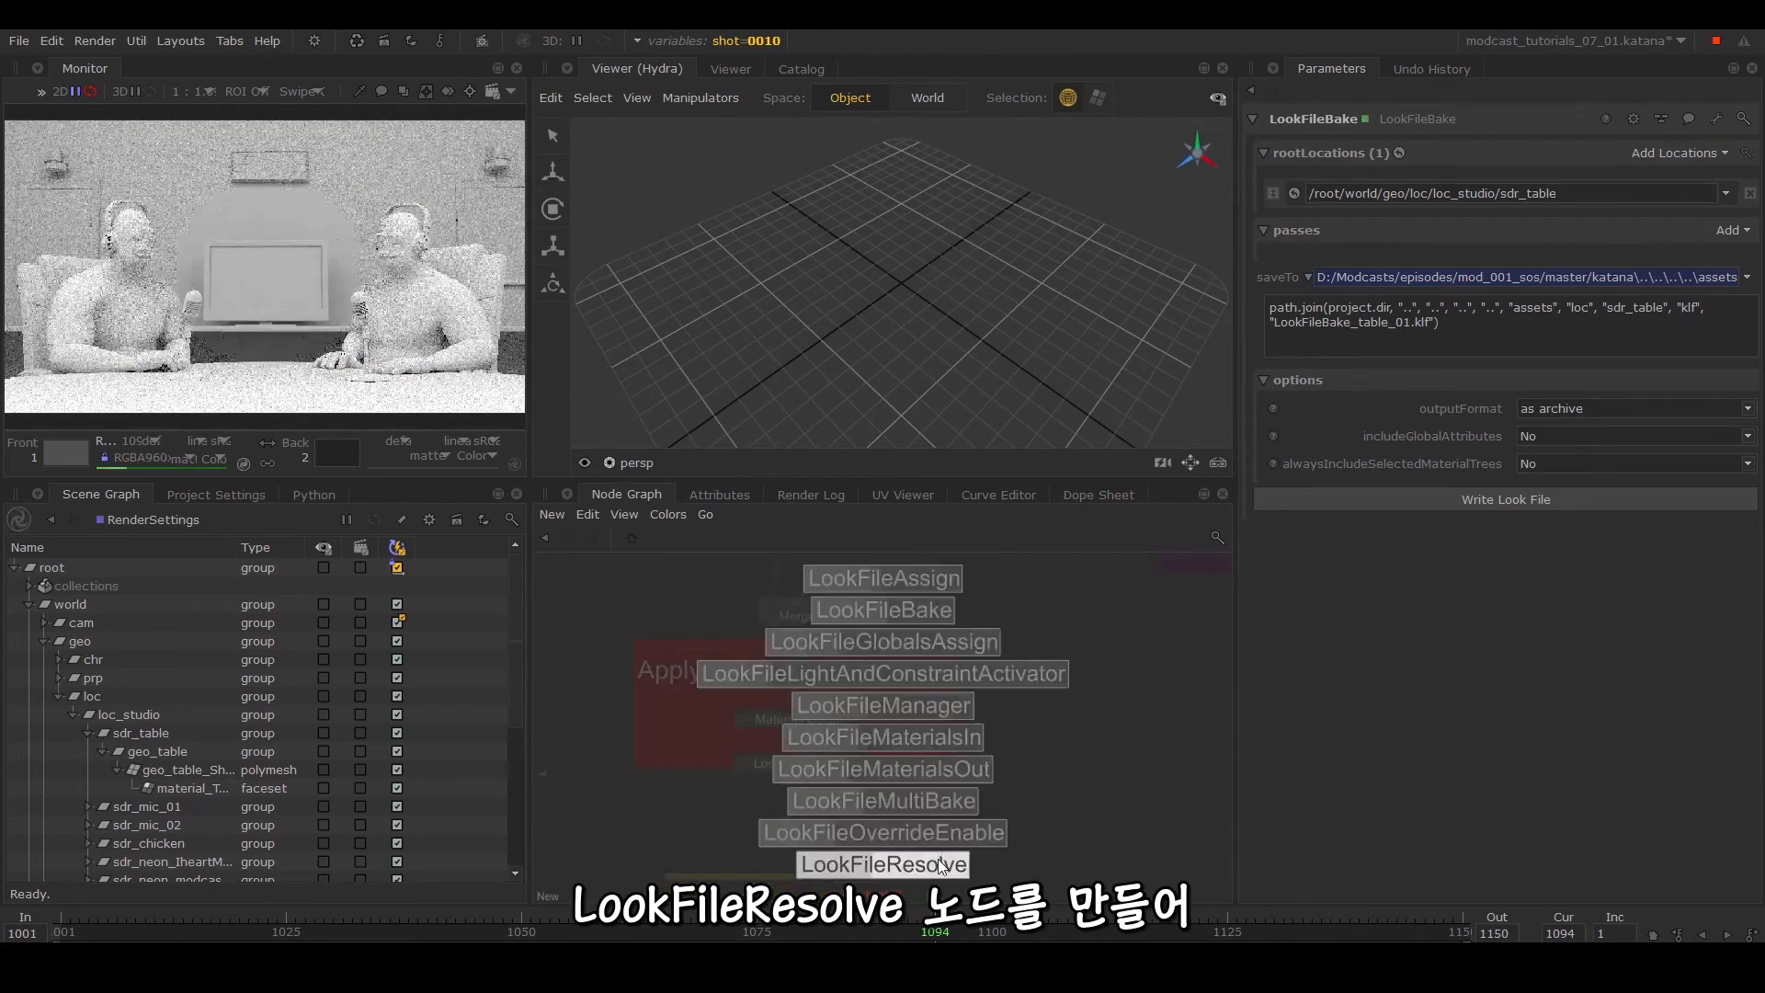
Add LookFileResolve and LookFileAssign nodes applying the table look file, then view LookFileResolve.
{"action": "left_click", "coordinate": [882, 864]}
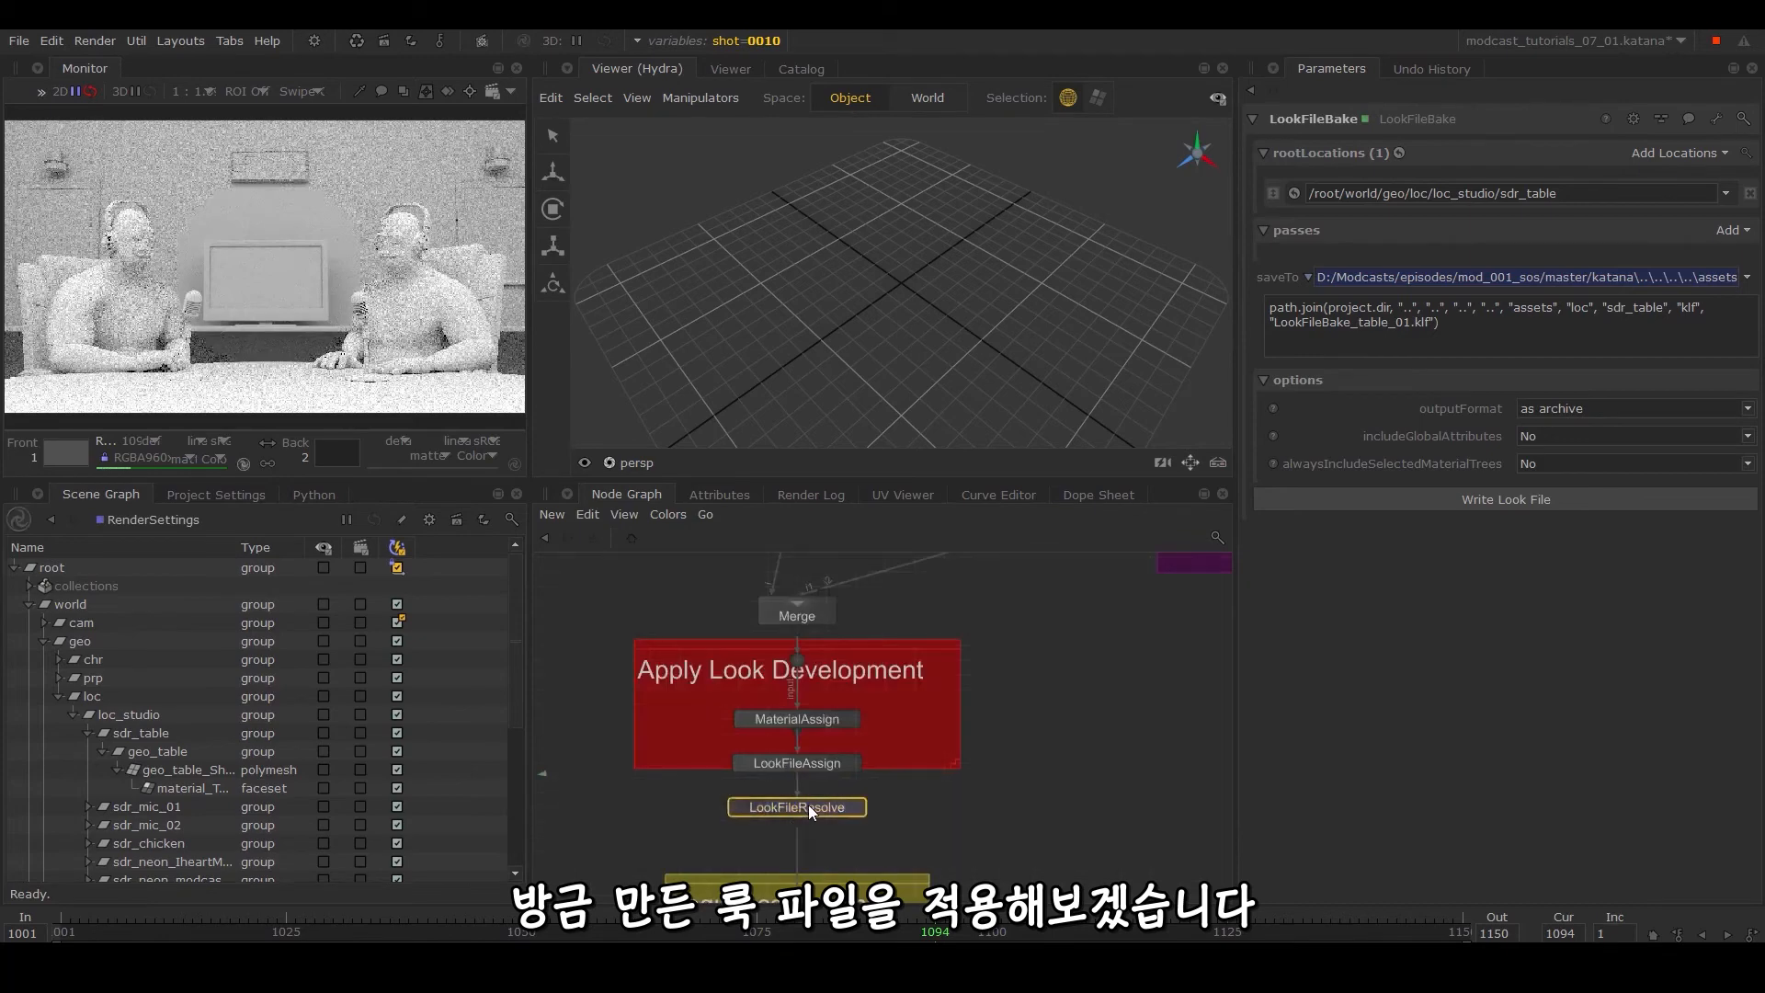
{"action": "left_click", "coordinate": [796, 762]}
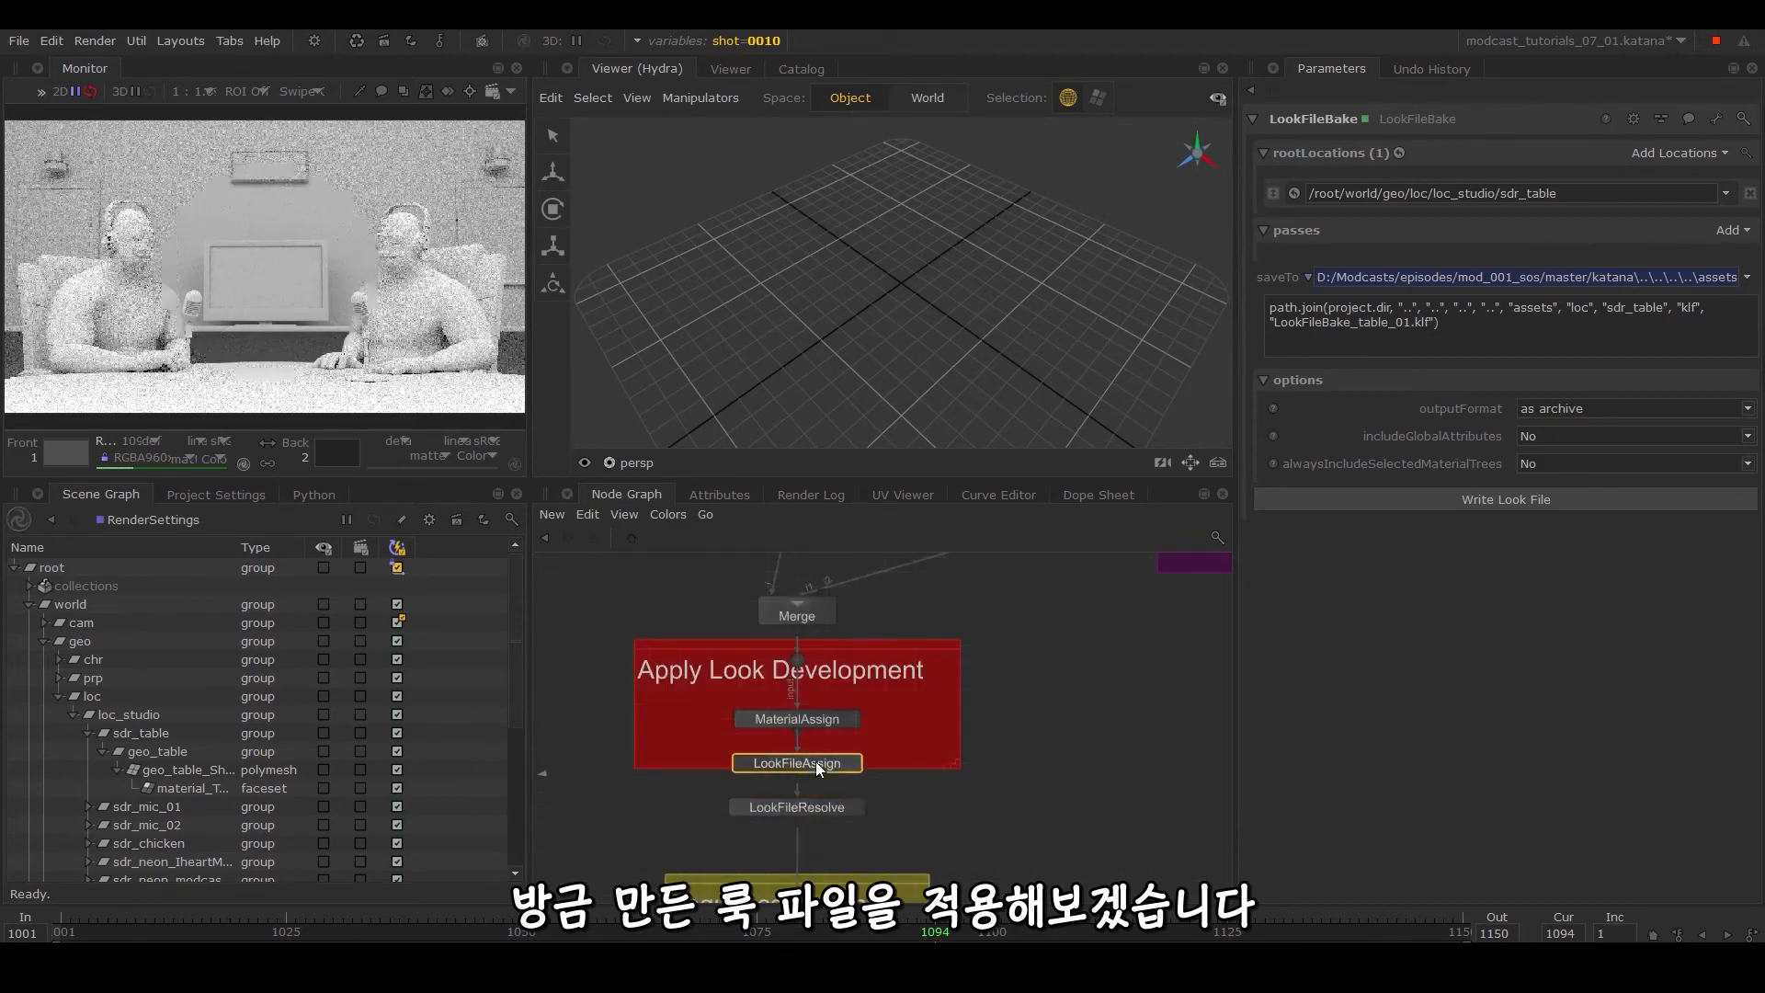
{"action": "left_click", "coordinate": [796, 762]}
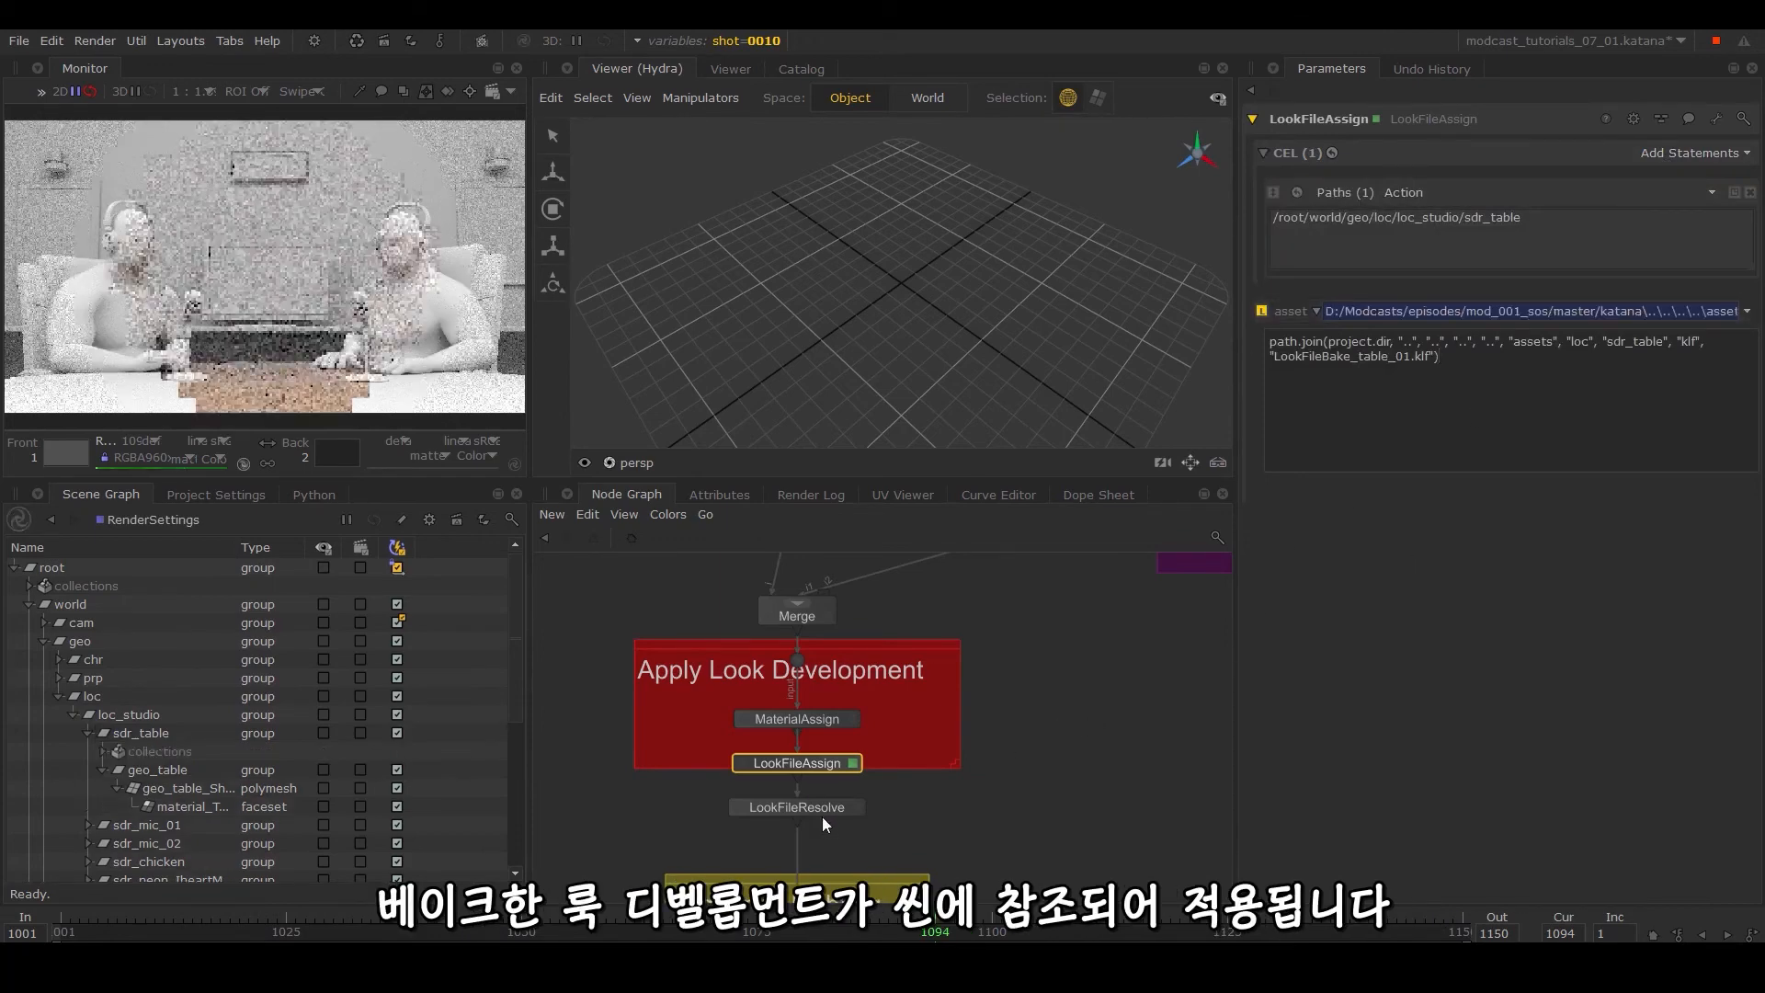
{"action": "left_click", "coordinate": [796, 807]}
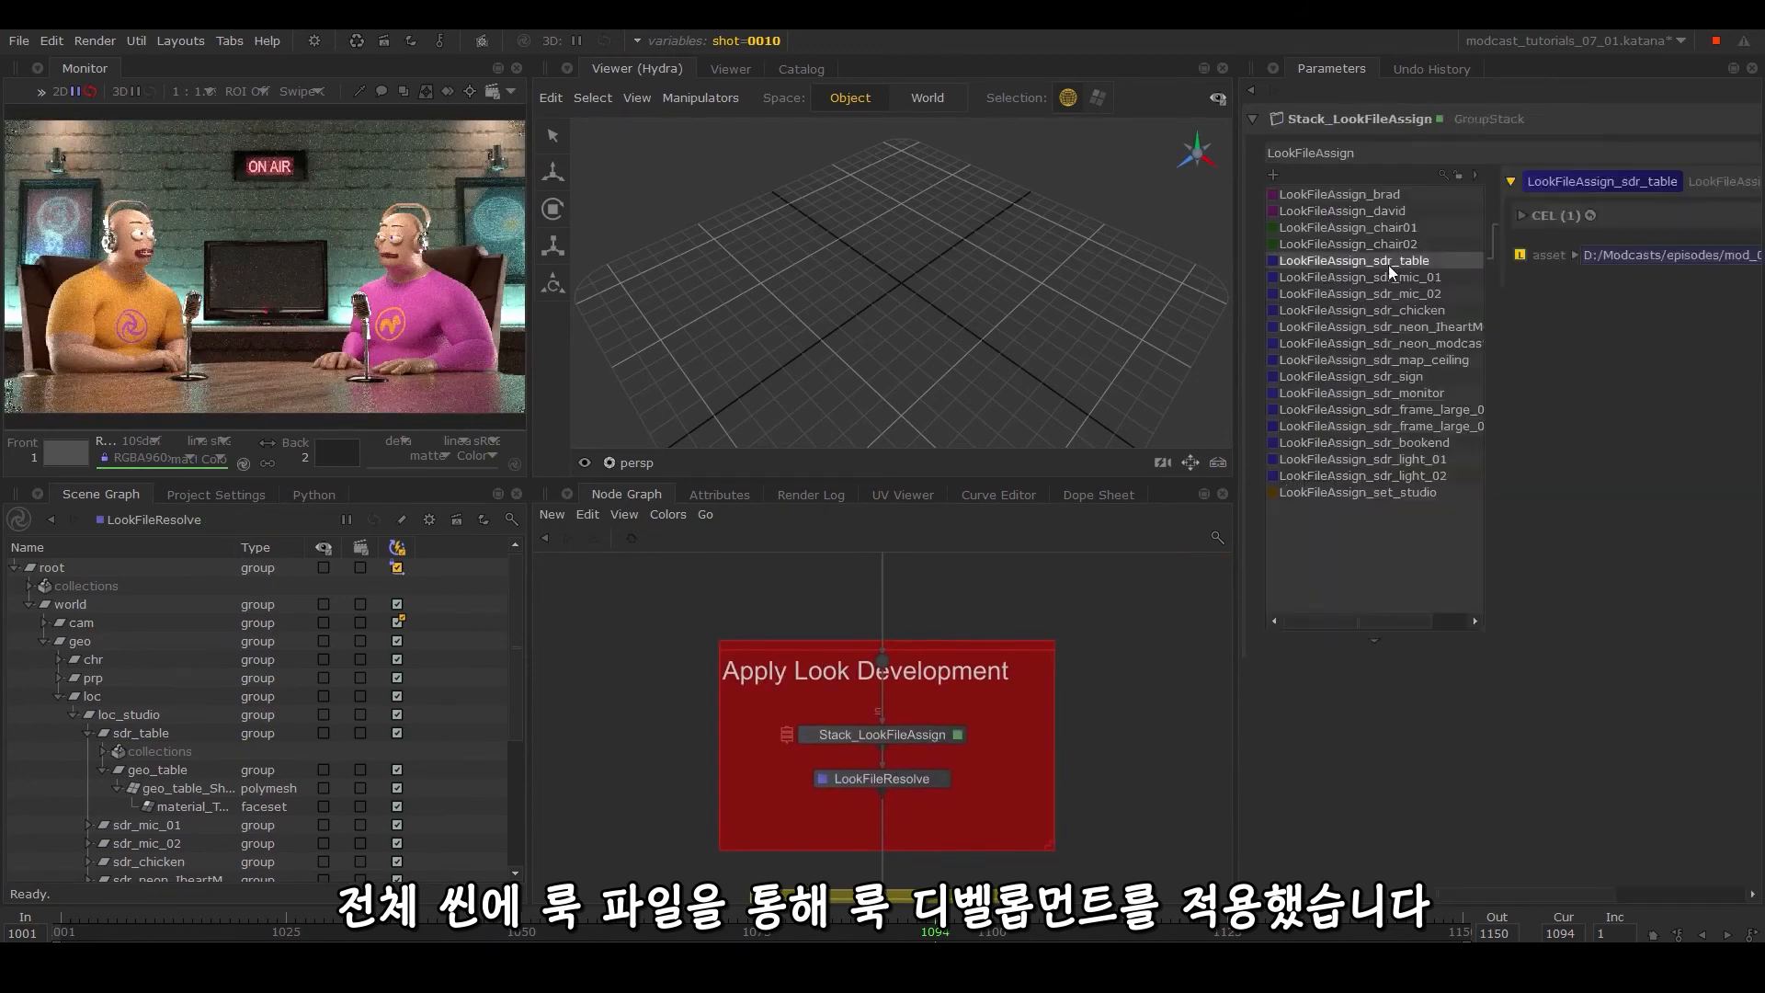
Inspect the Stack_LookFileAssign entry for sdr_mic_02 and its look file path.
{"action": "left_click", "coordinate": [1359, 294]}
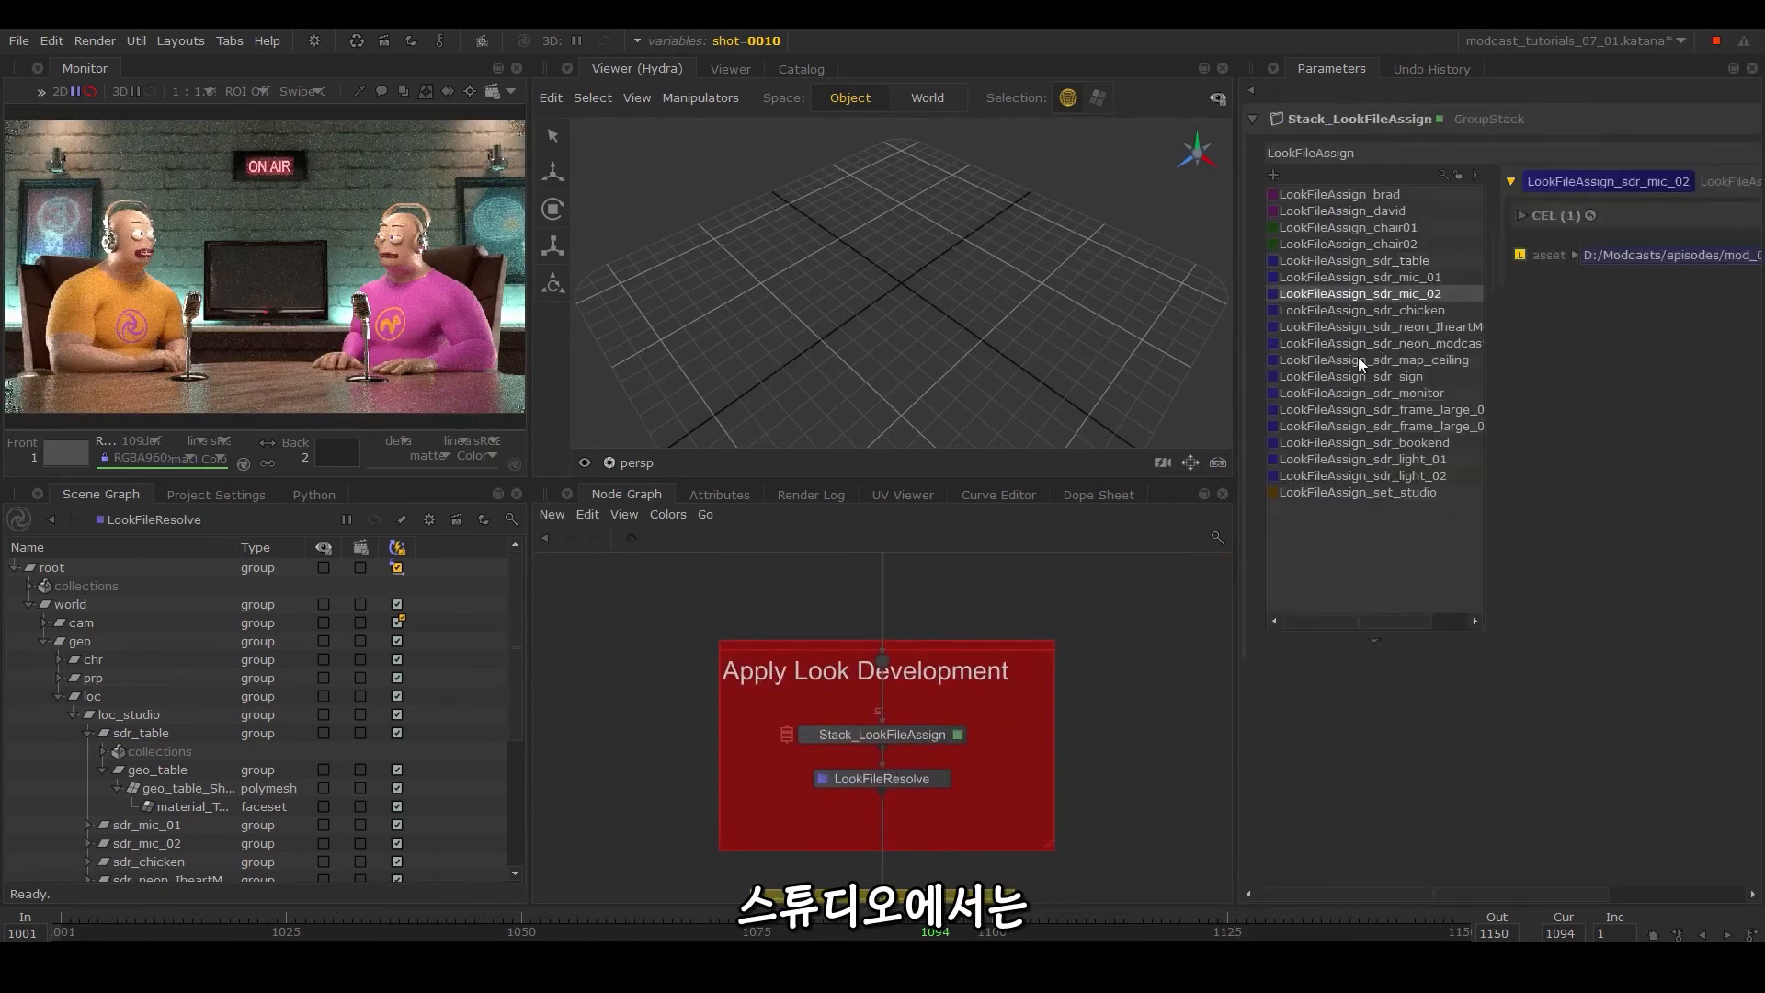